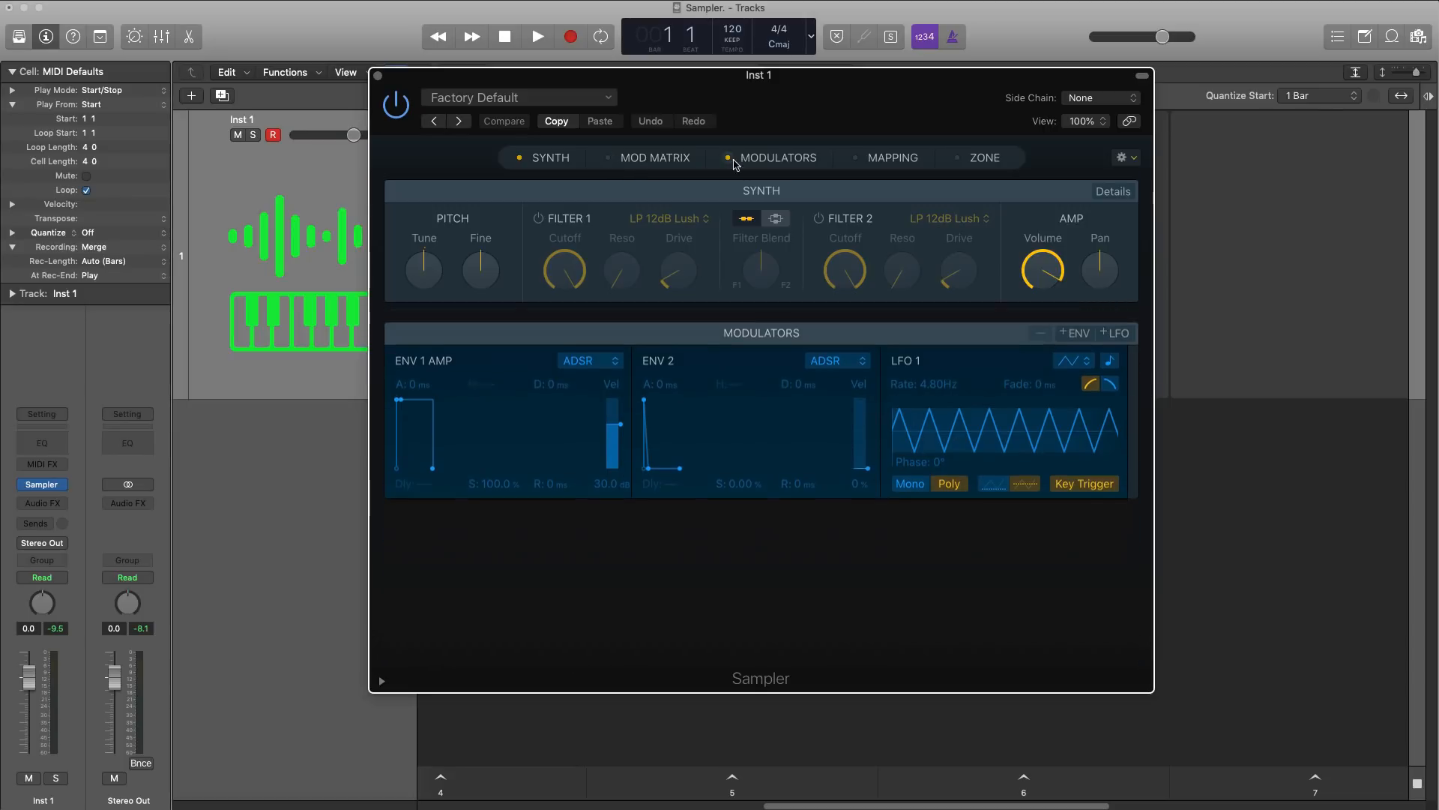
- Reveal the Sampler's Mod Matrix panel and bring the Synth controls back into view
{"action": "left_click", "coordinate": [892, 158]}
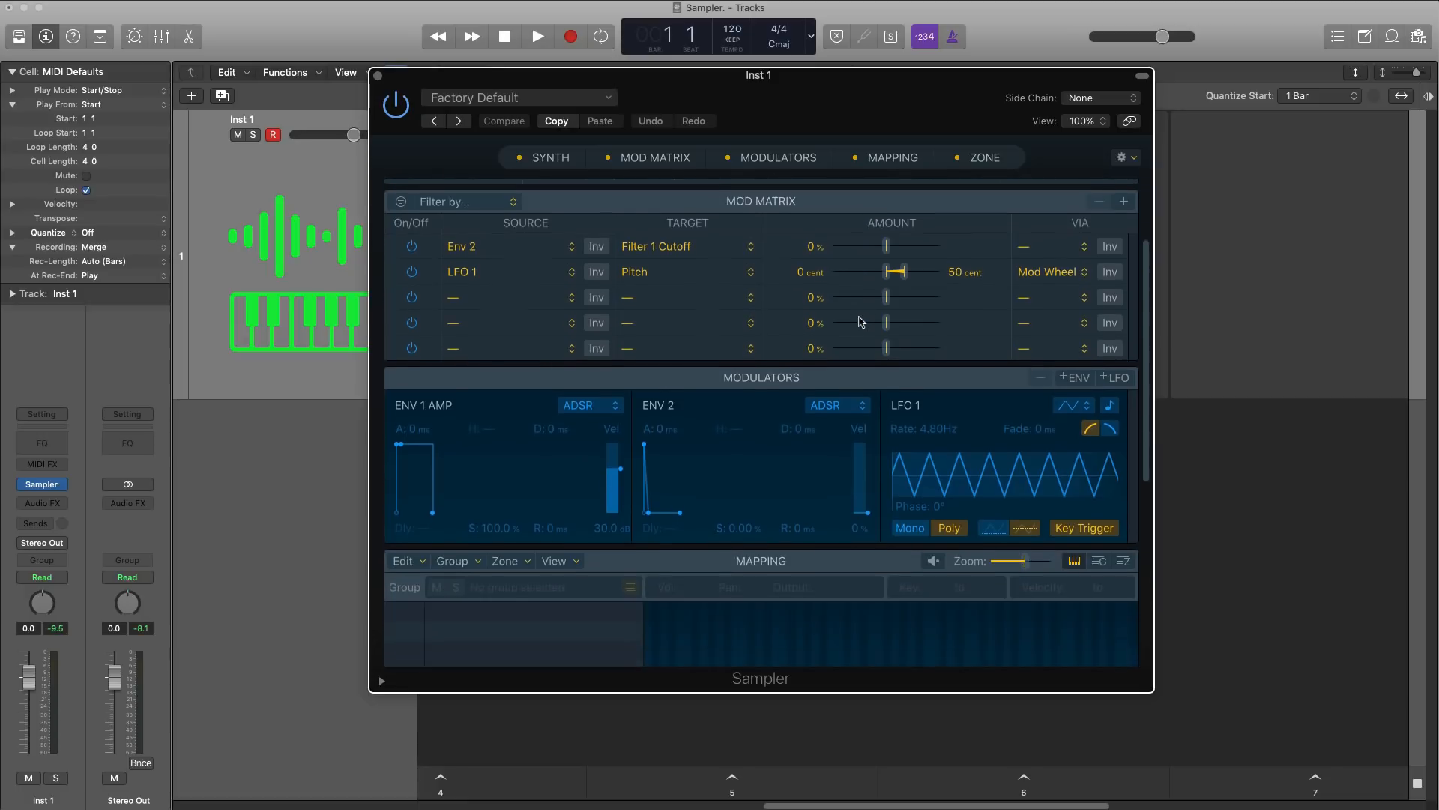
{"action": "left_click", "coordinate": [549, 158]}
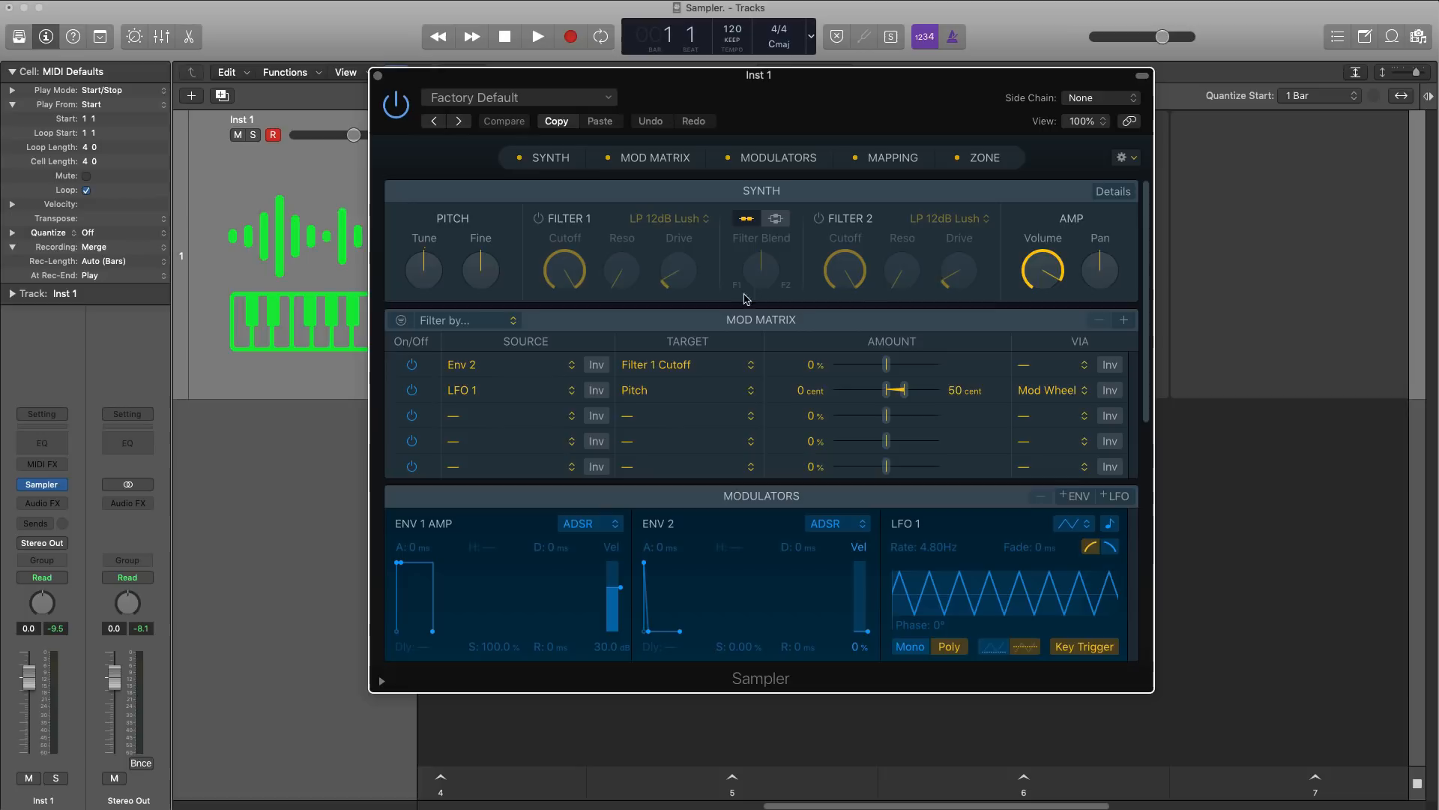
{"action": "mouse_move", "coordinate": [447, 195]}
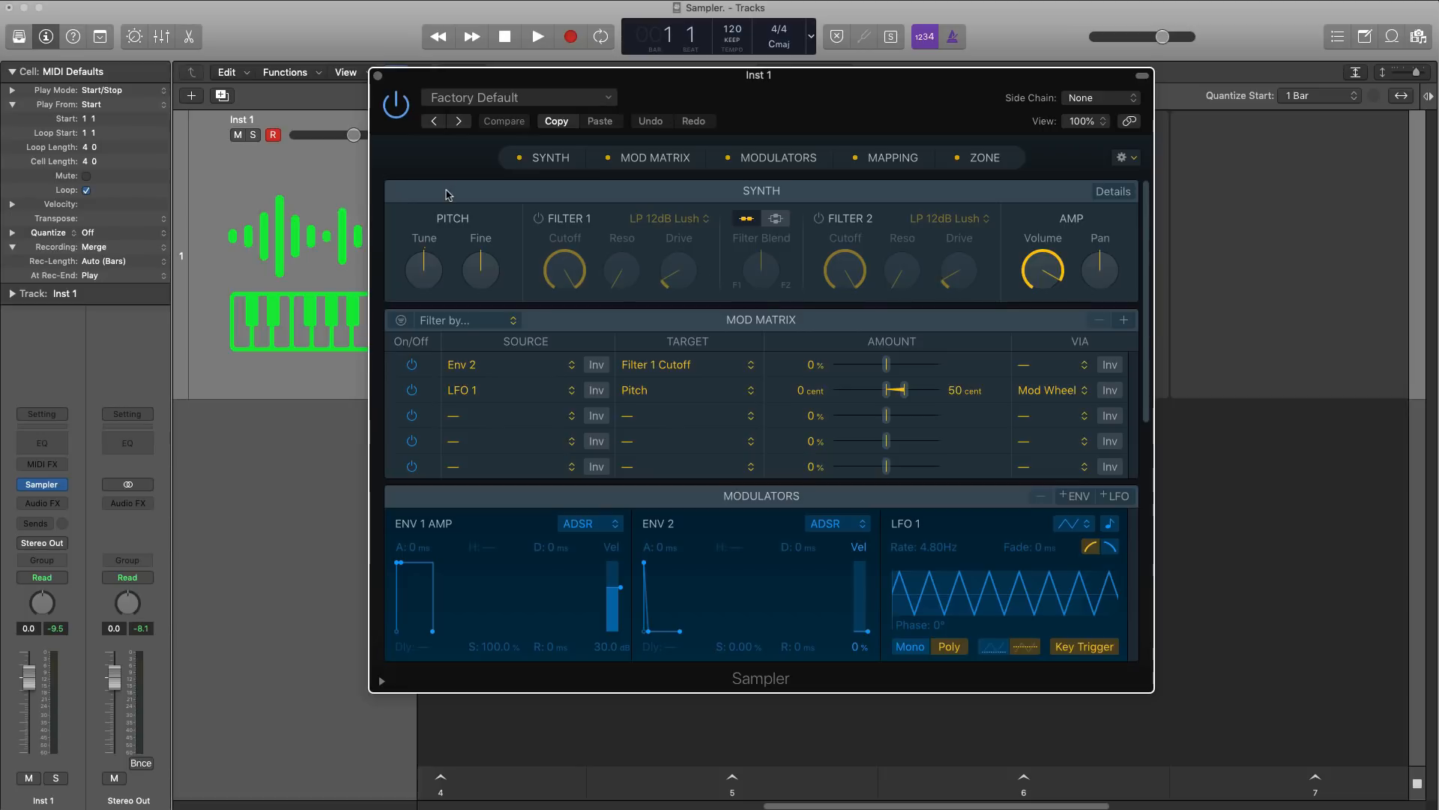
{"action": "mouse_move", "coordinate": [555, 198]}
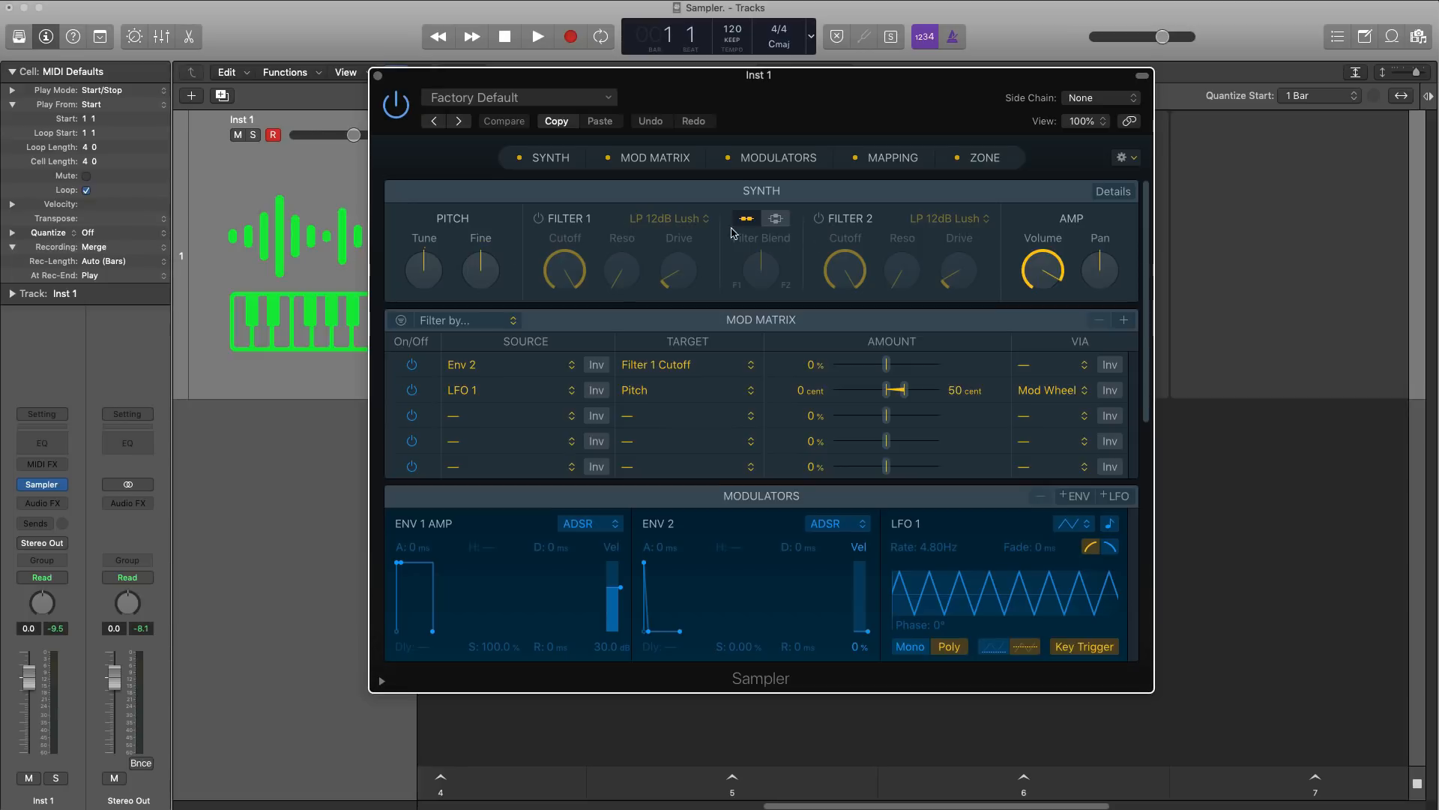
- Browse Filter 1's type list, leaving LP 12dB Lush selected
{"action": "left_click", "coordinate": [665, 219]}
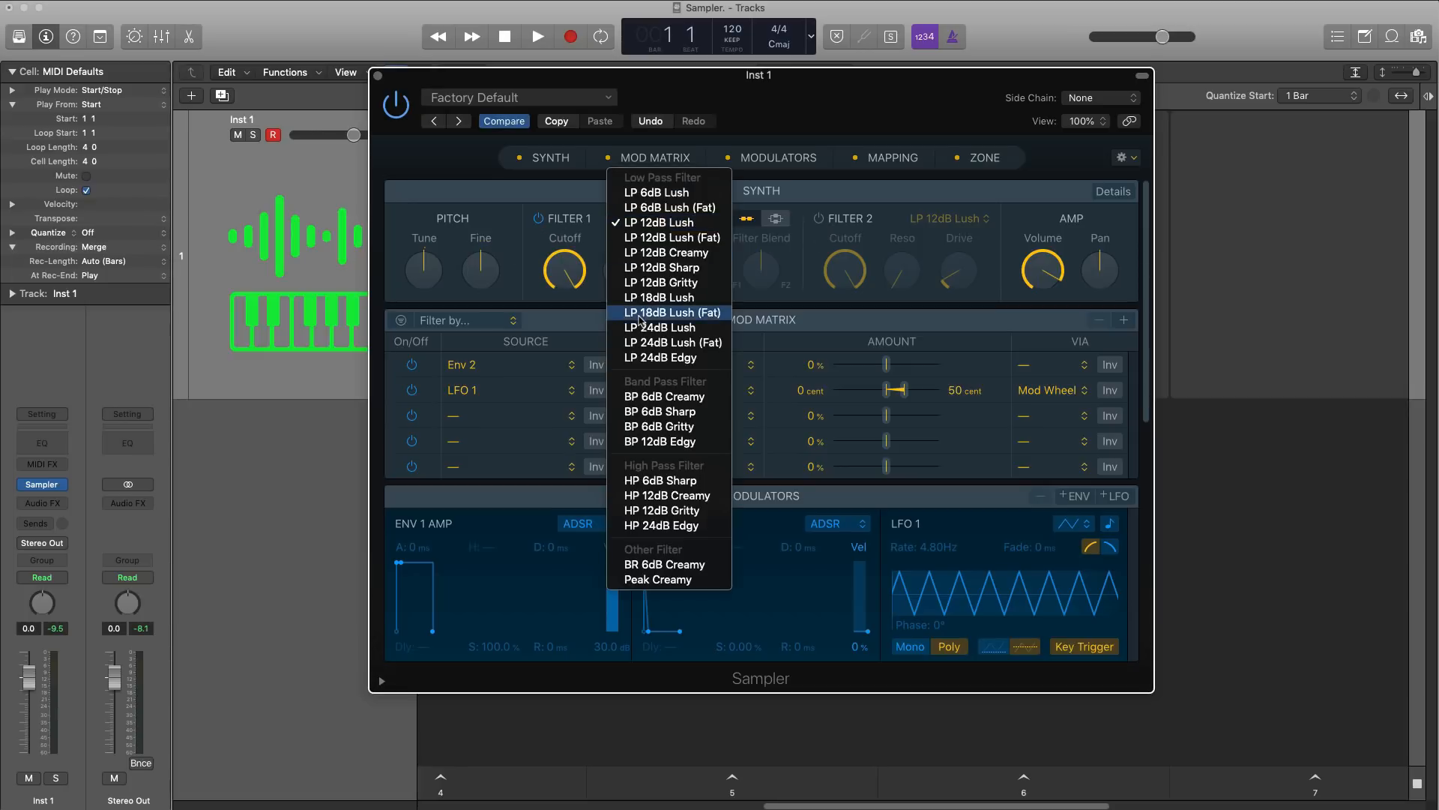
{"action": "mouse_move", "coordinate": [663, 267]}
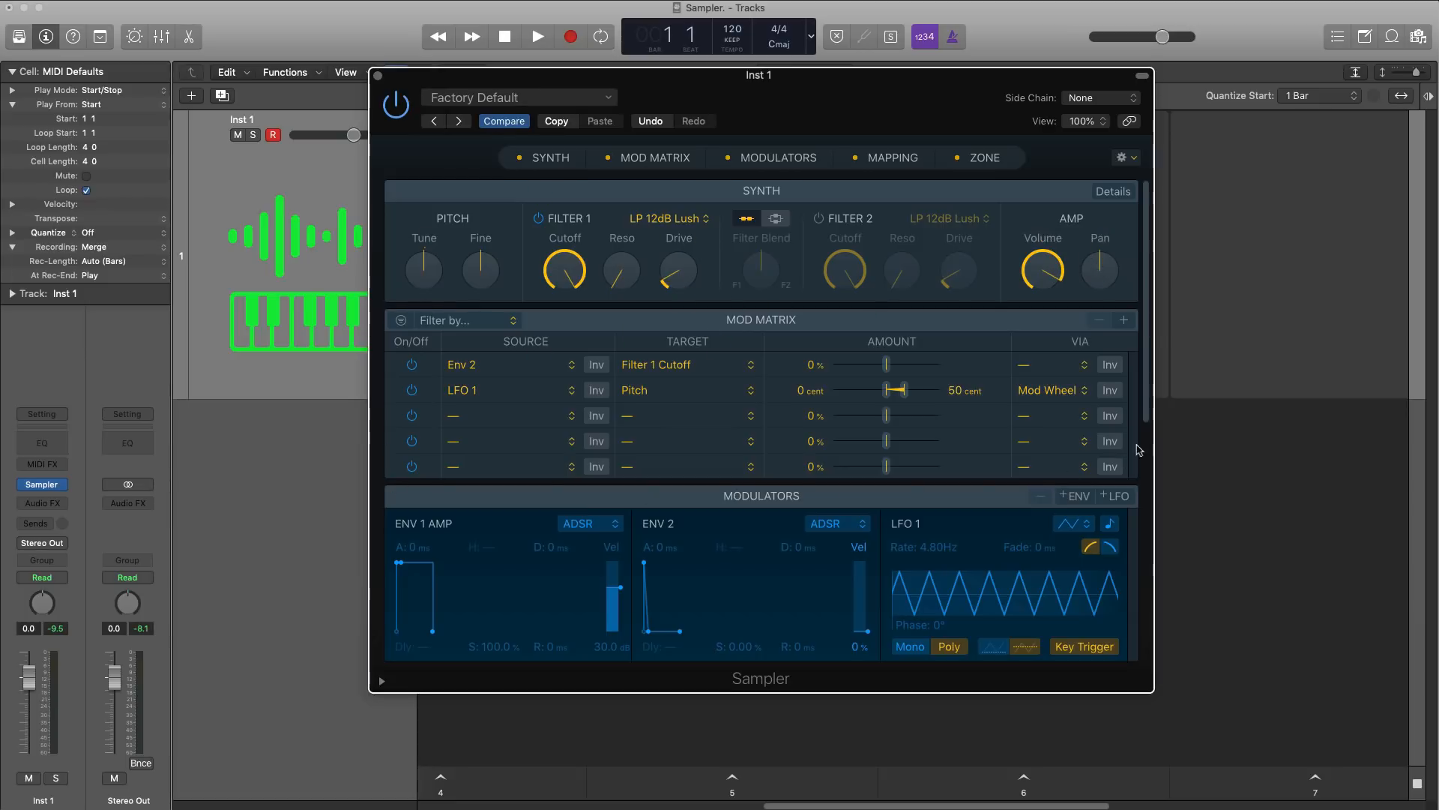
{"action": "mouse_move", "coordinate": [376, 323]}
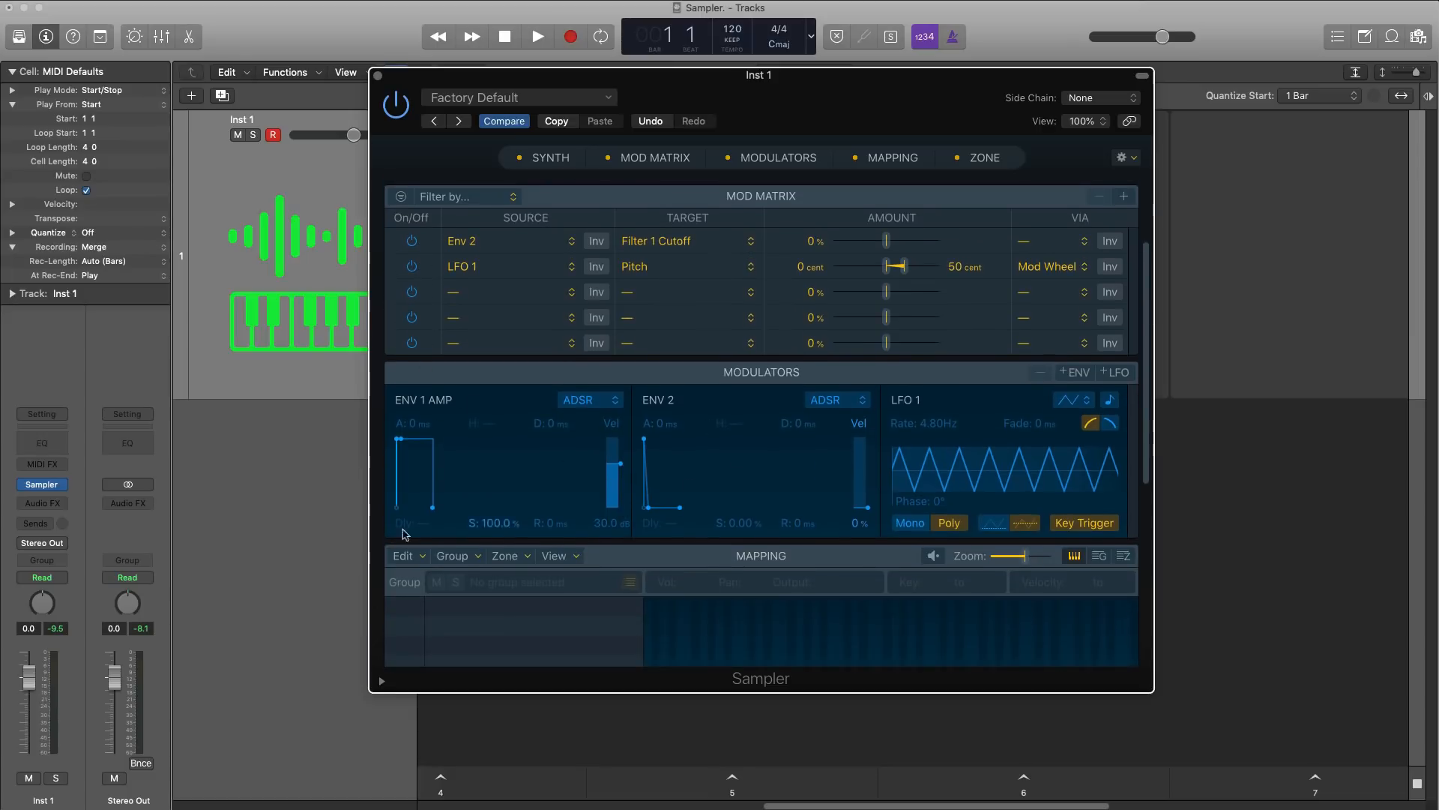
- Hide the Synth, Mod Matrix and Modulators sections, leaving only Mapping and Zone
{"action": "left_click", "coordinate": [1073, 371]}
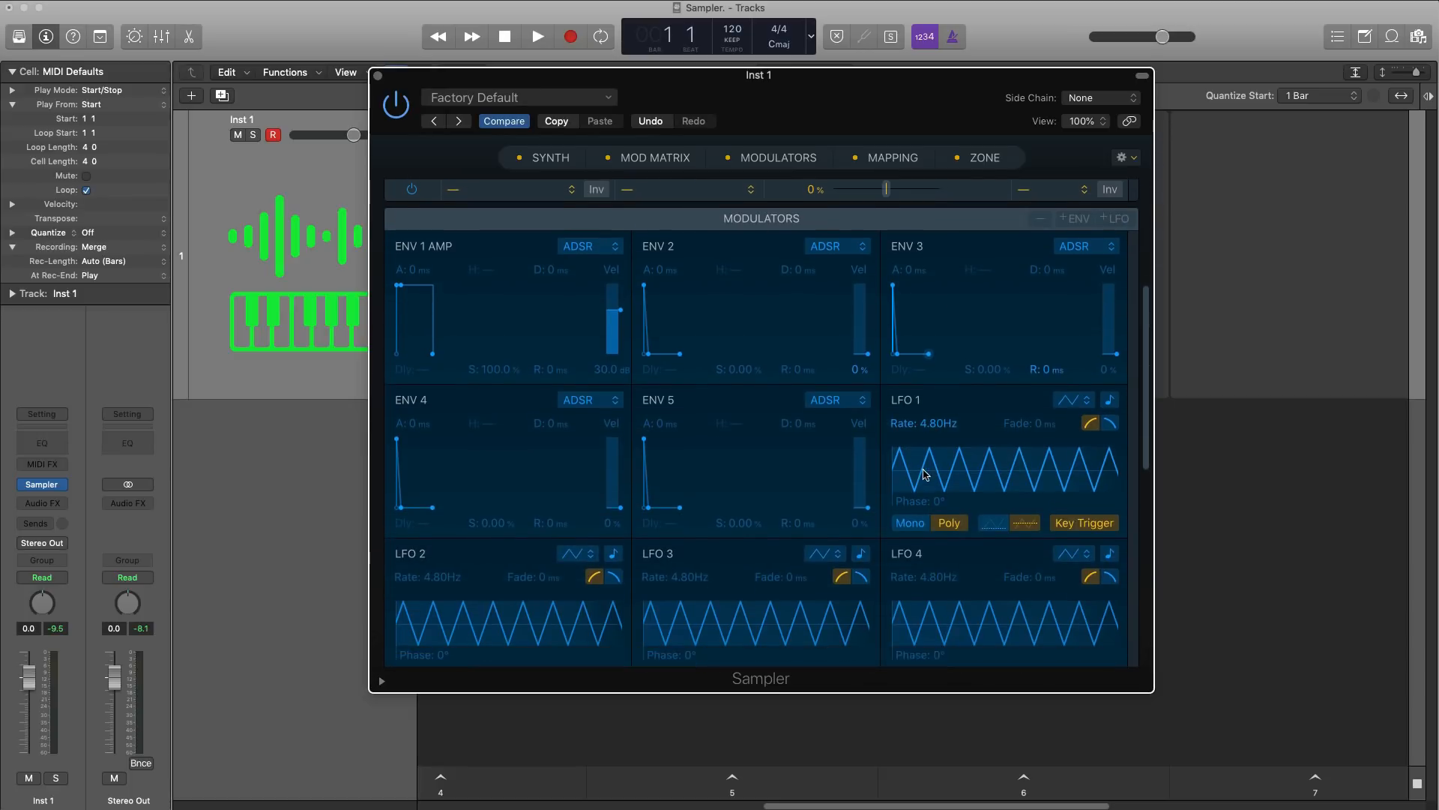
{"action": "left_click", "coordinate": [892, 157]}
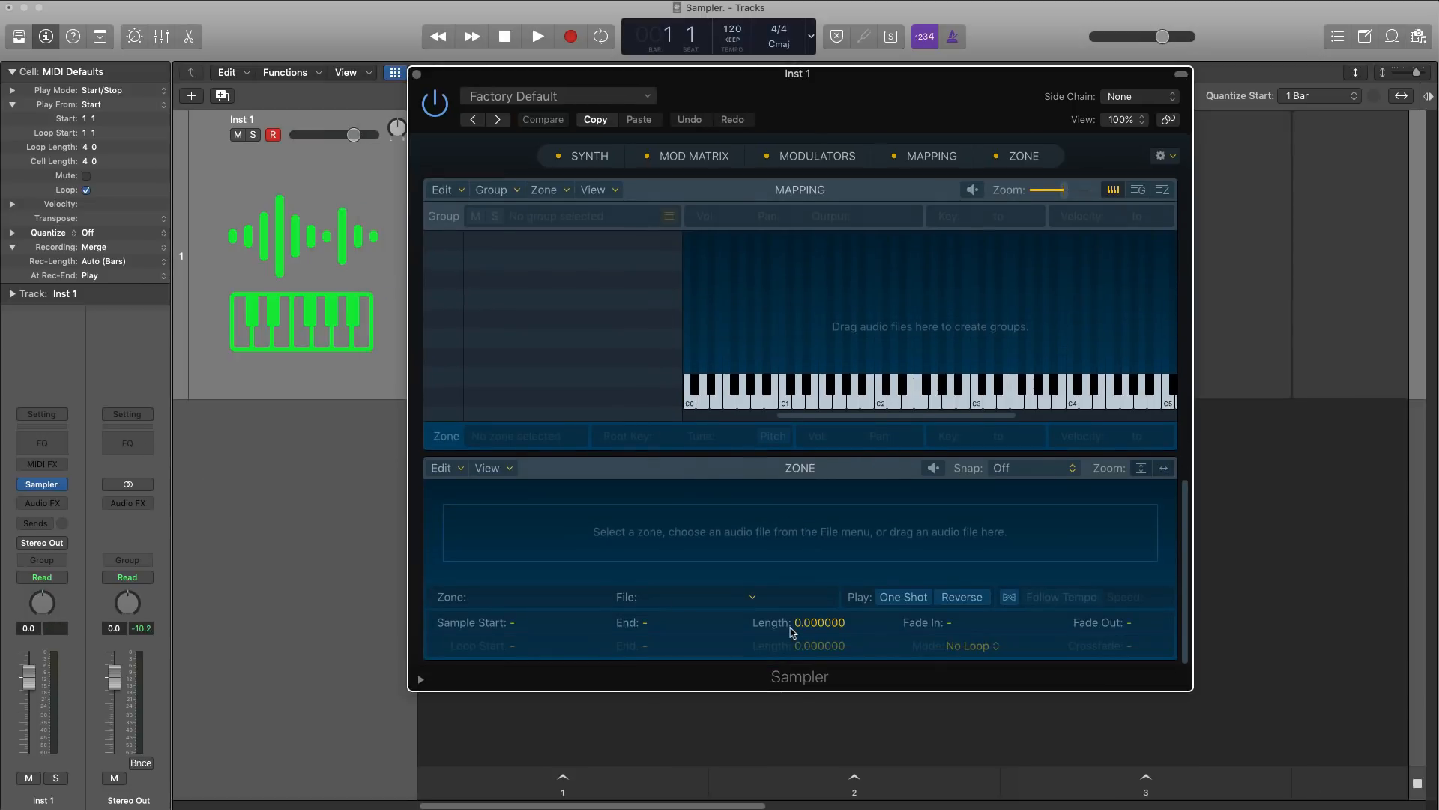
{"action": "mouse_move", "coordinate": [895, 670]}
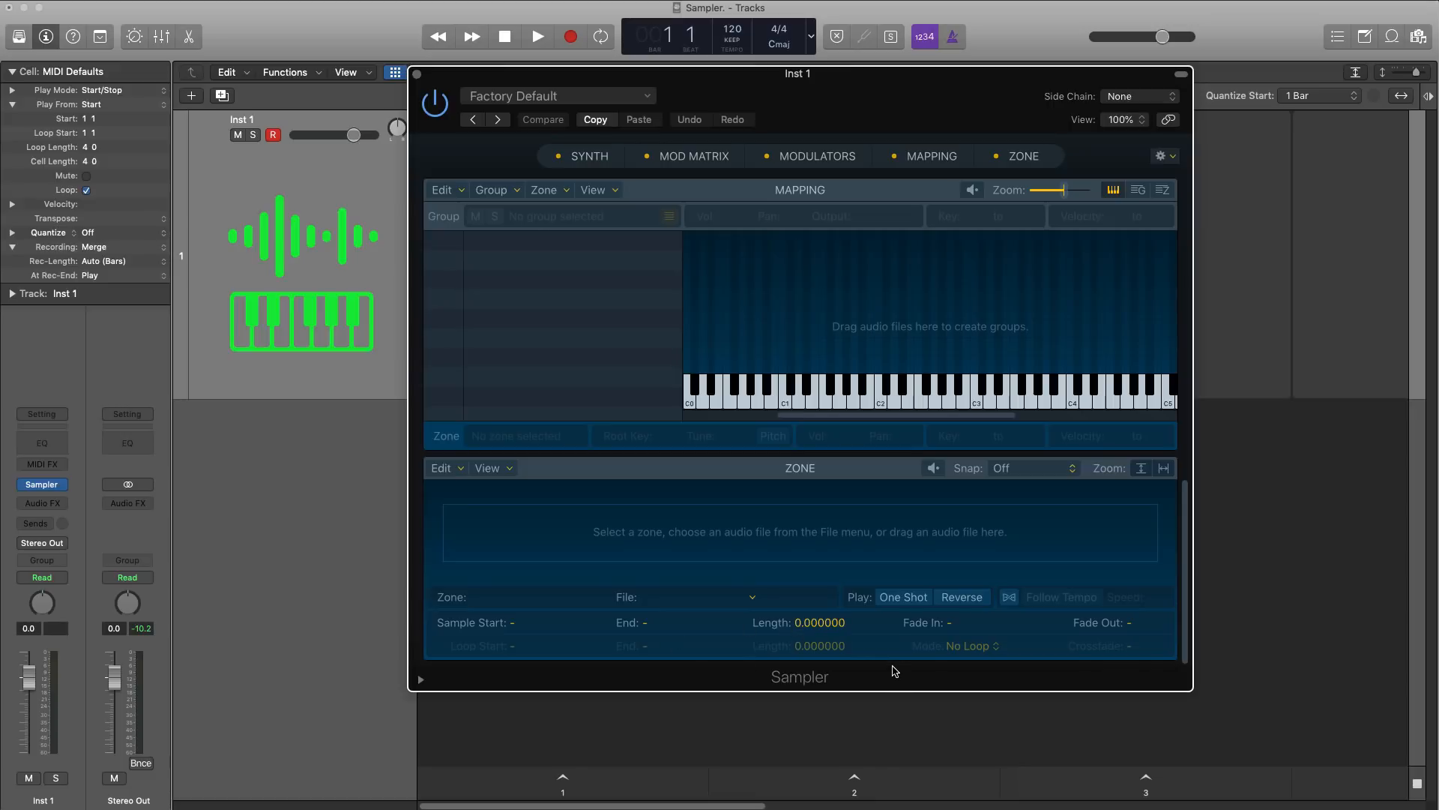
{"action": "mouse_move", "coordinate": [904, 658]}
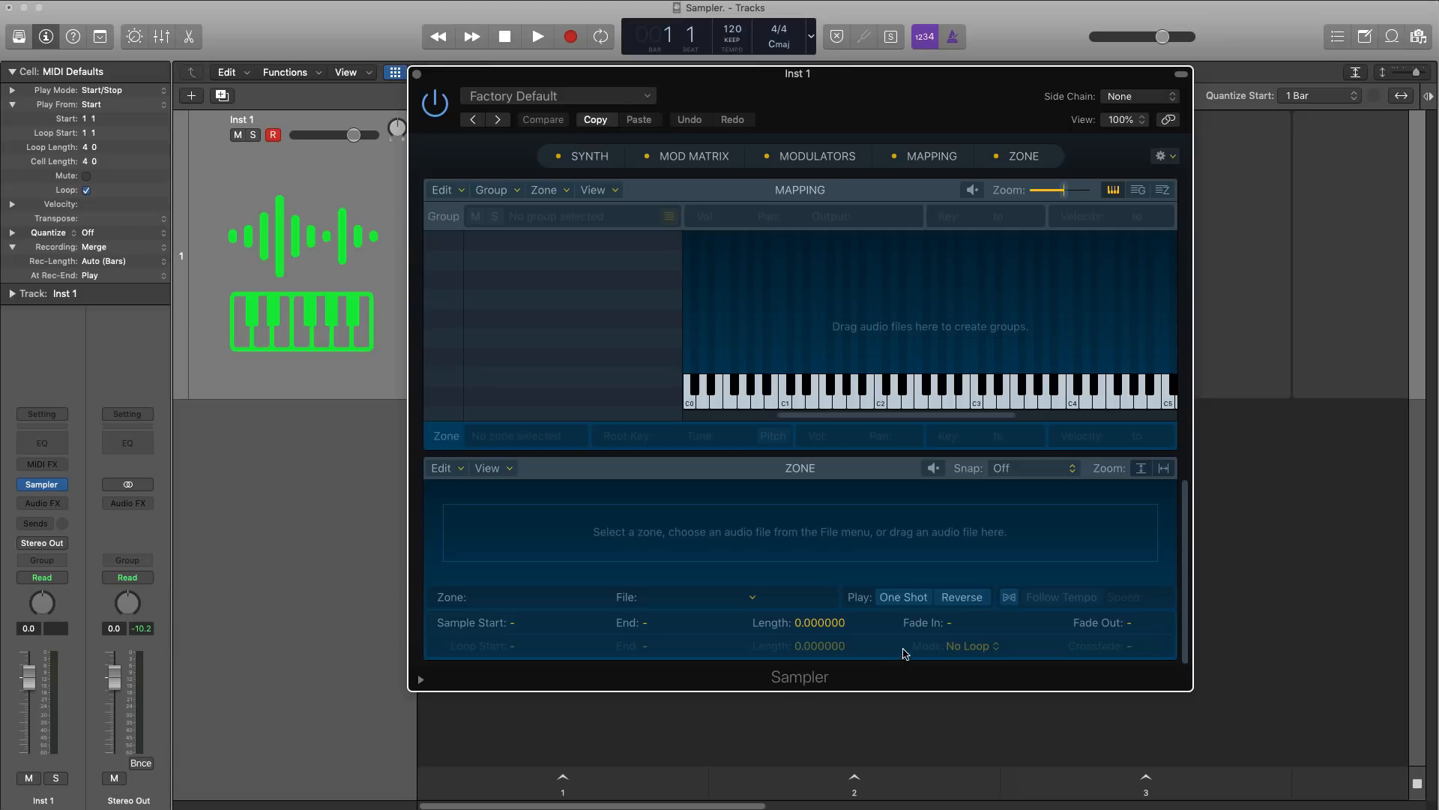
{"action": "mouse_move", "coordinate": [921, 631]}
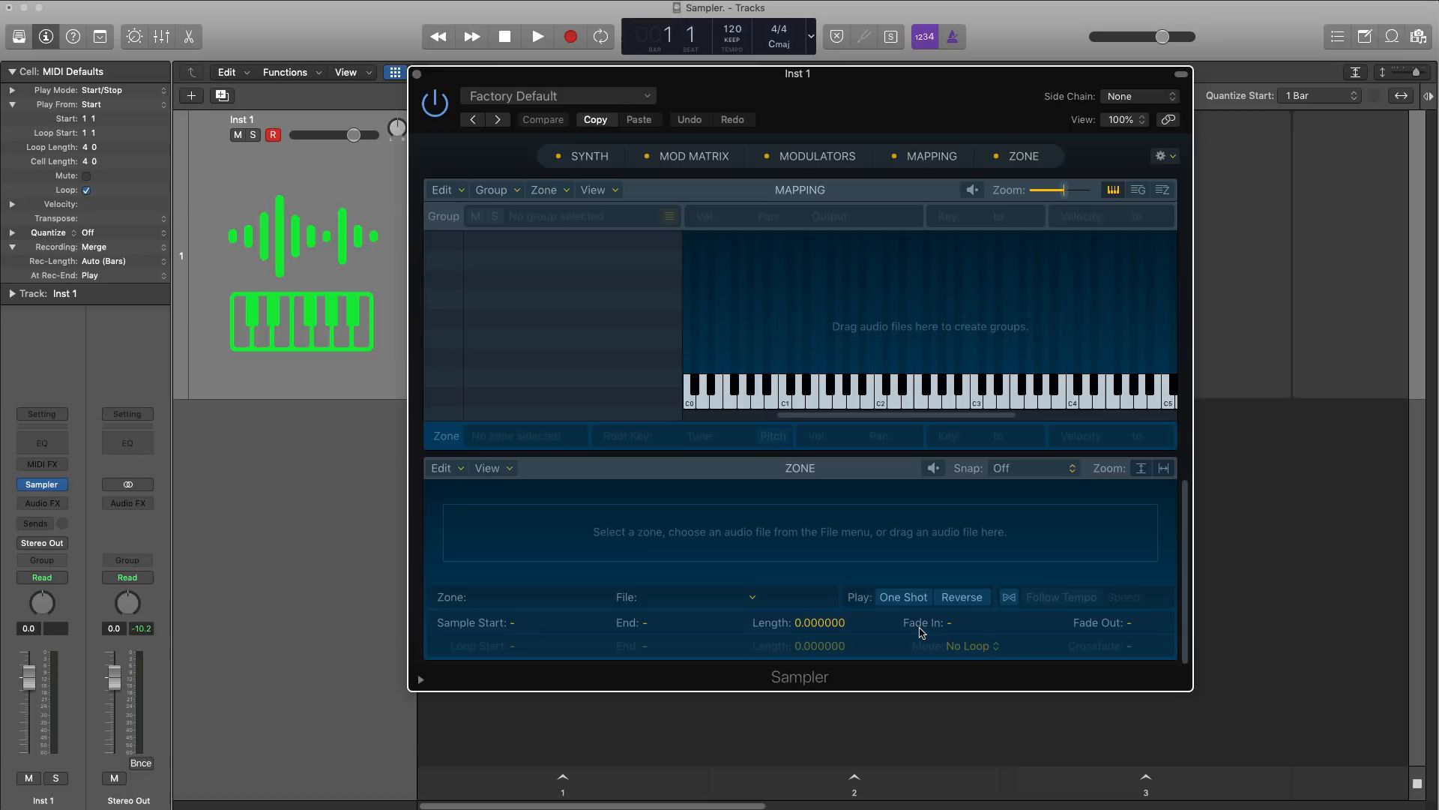
{"action": "mouse_move", "coordinate": [914, 95]}
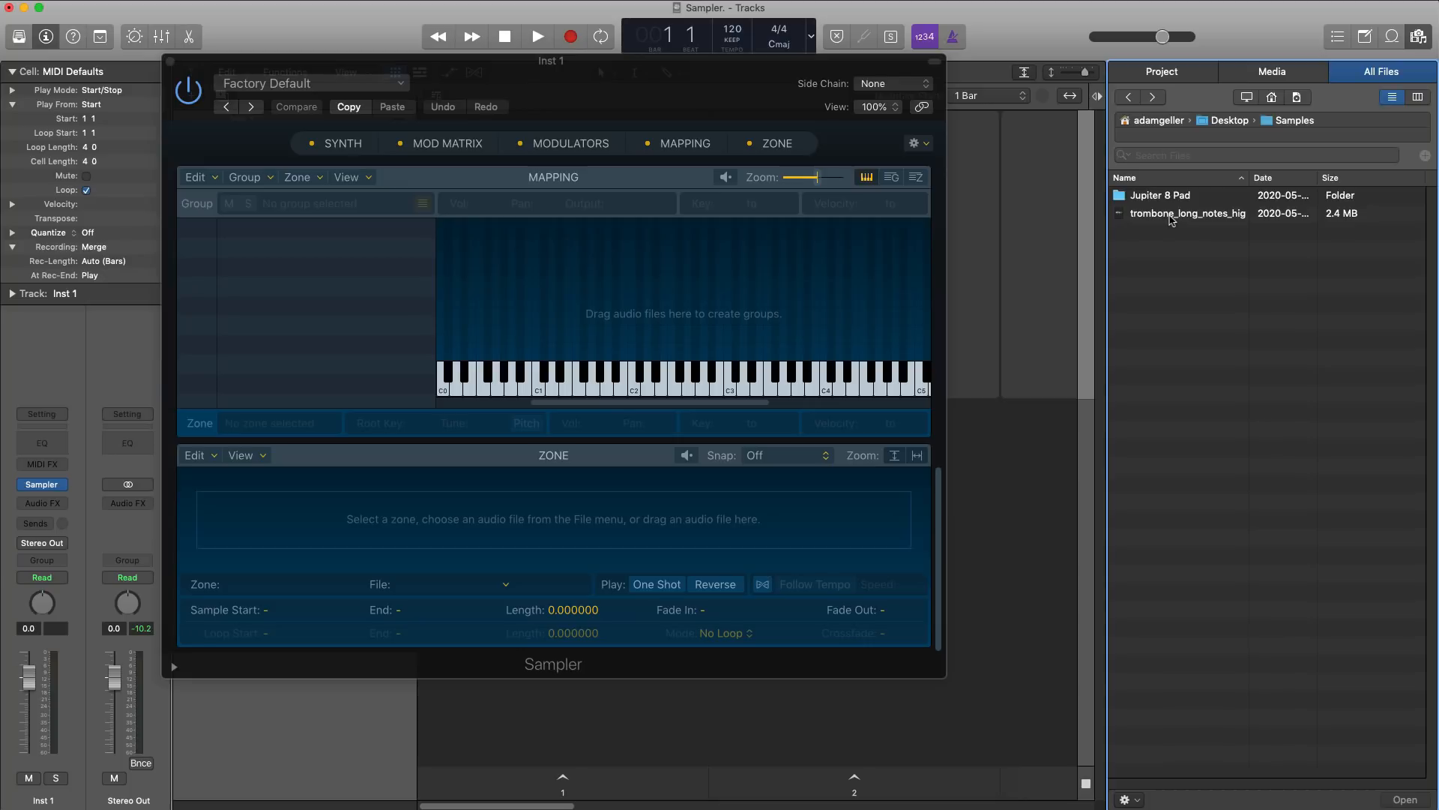
- Select the trombone_long_notes_high recording in the All Files browser
{"action": "left_click", "coordinate": [1187, 213]}
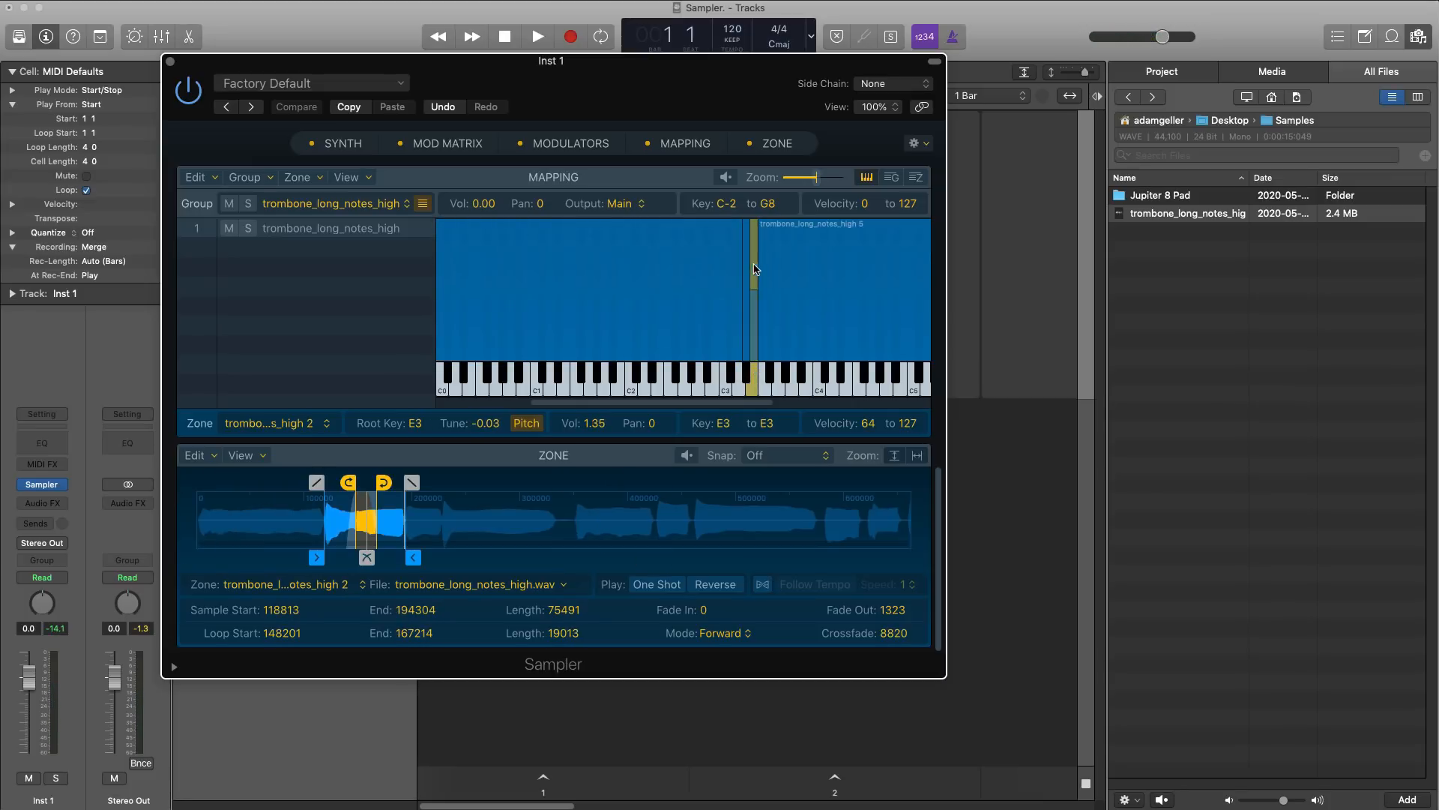
{"action": "mouse_move", "coordinate": [752, 306]}
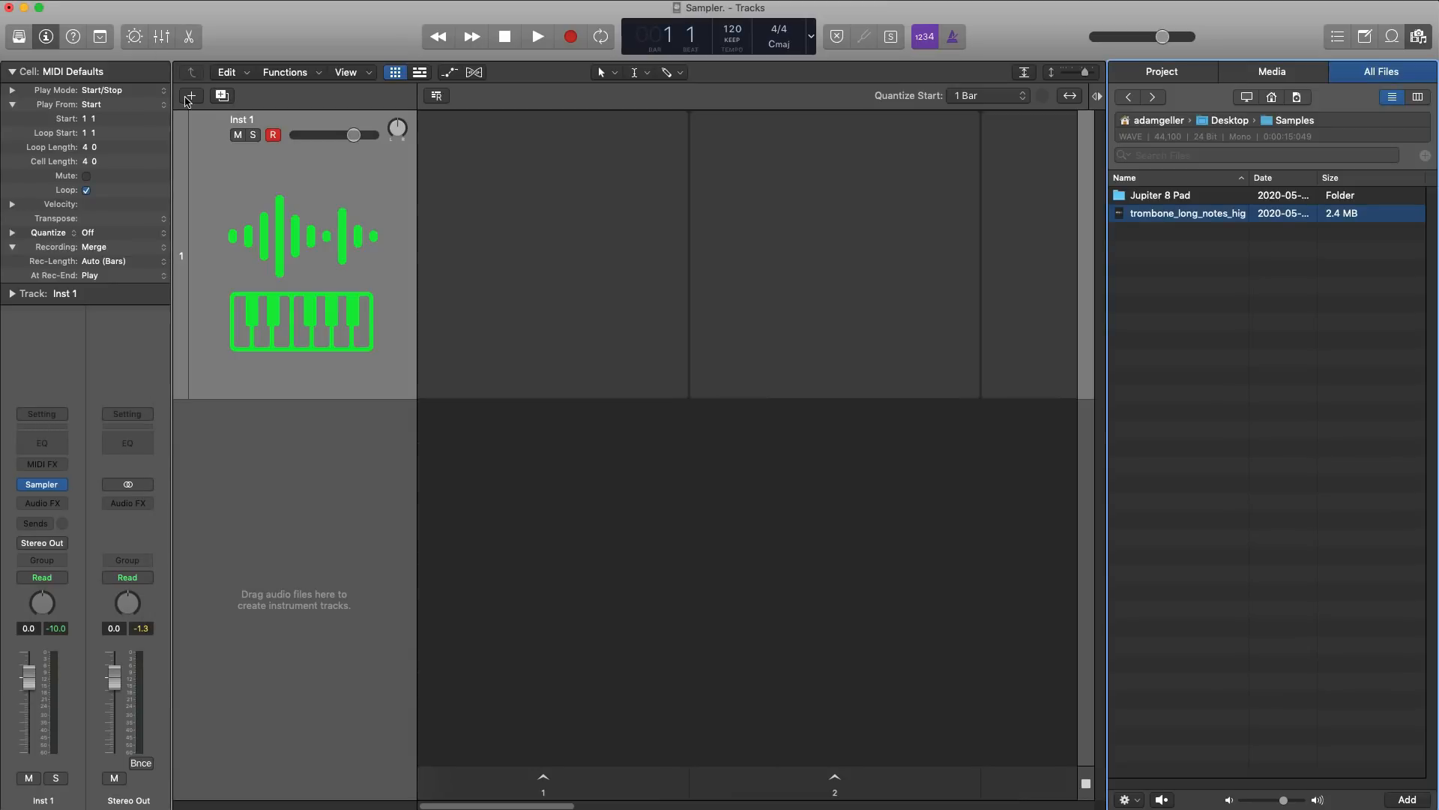
- Add a second software instrument track, Inst 2, and load a Sampler onto it
{"action": "left_click", "coordinate": [192, 96]}
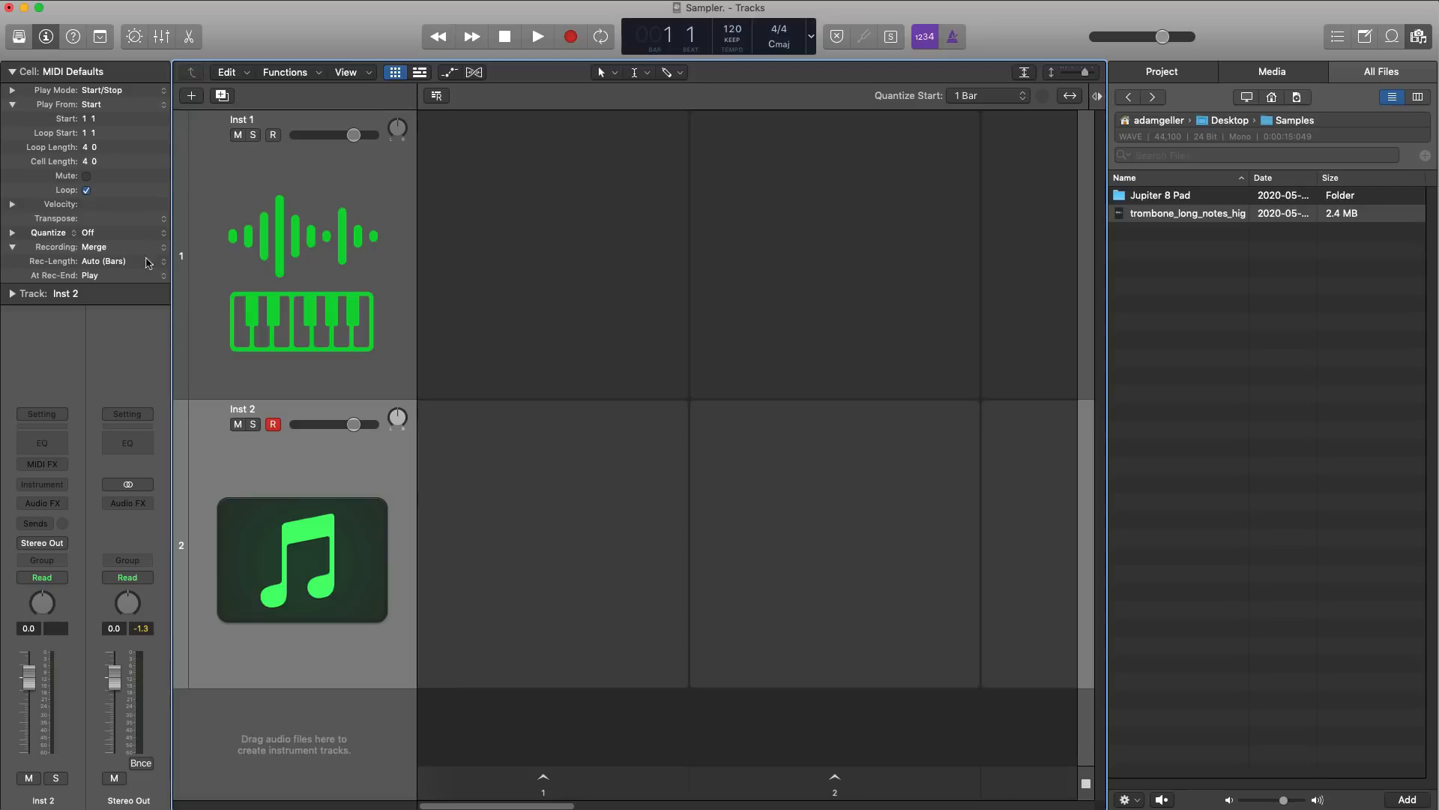
{"action": "left_click", "coordinate": [42, 484]}
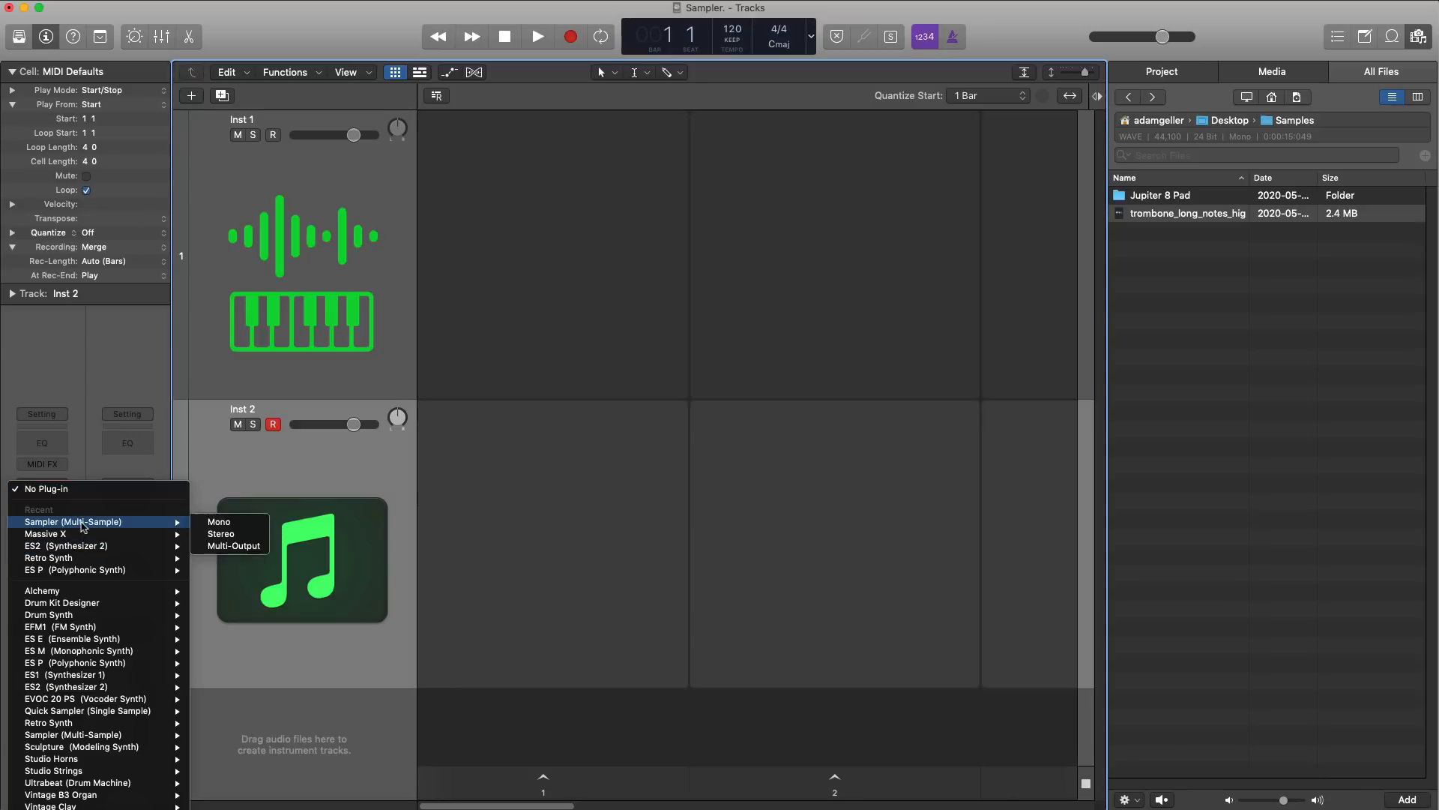
{"action": "left_click", "coordinate": [220, 534]}
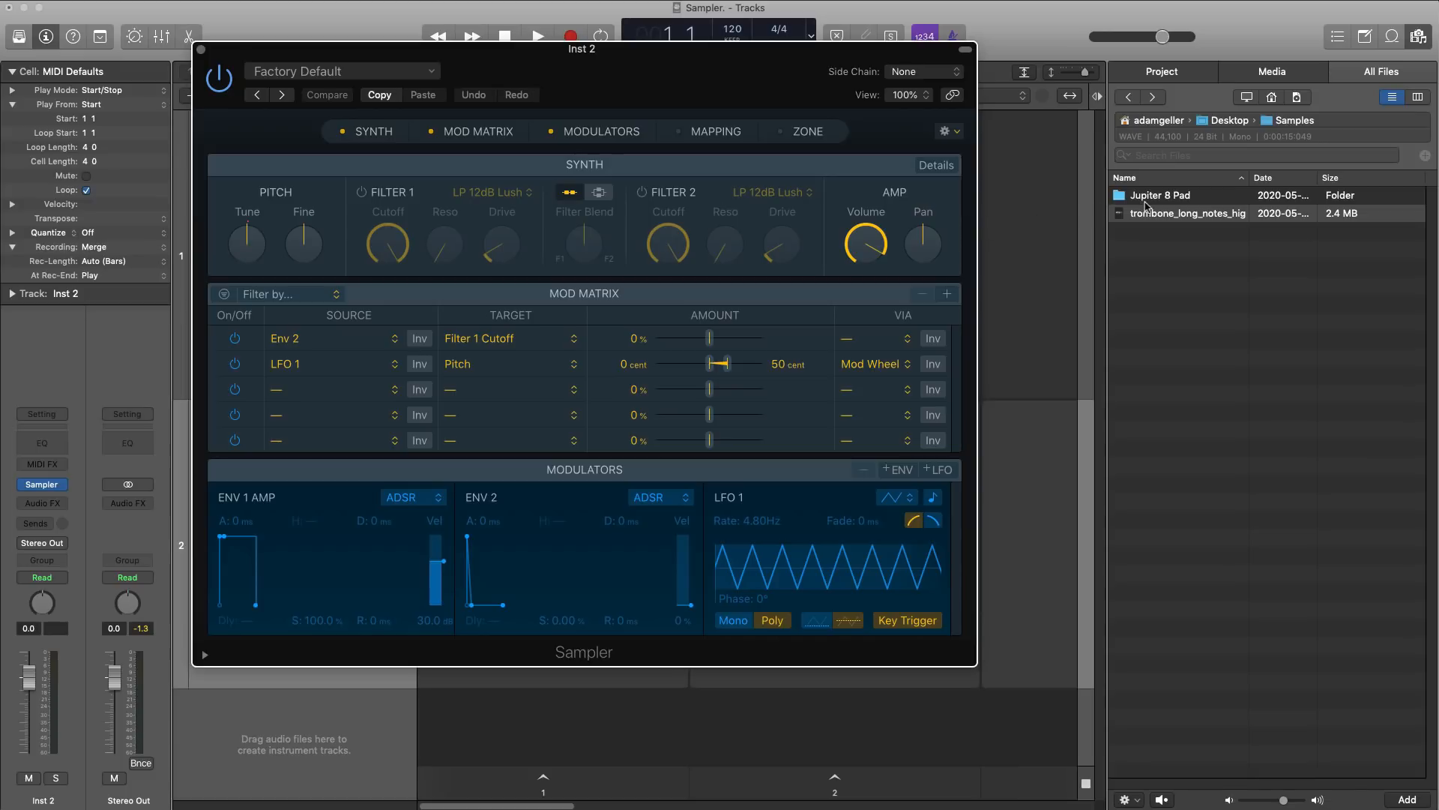
- Select all 61 files in the Jupiter 8 Pad folder and drag them onto the Sampler
{"action": "double_click", "coordinate": [1161, 195]}
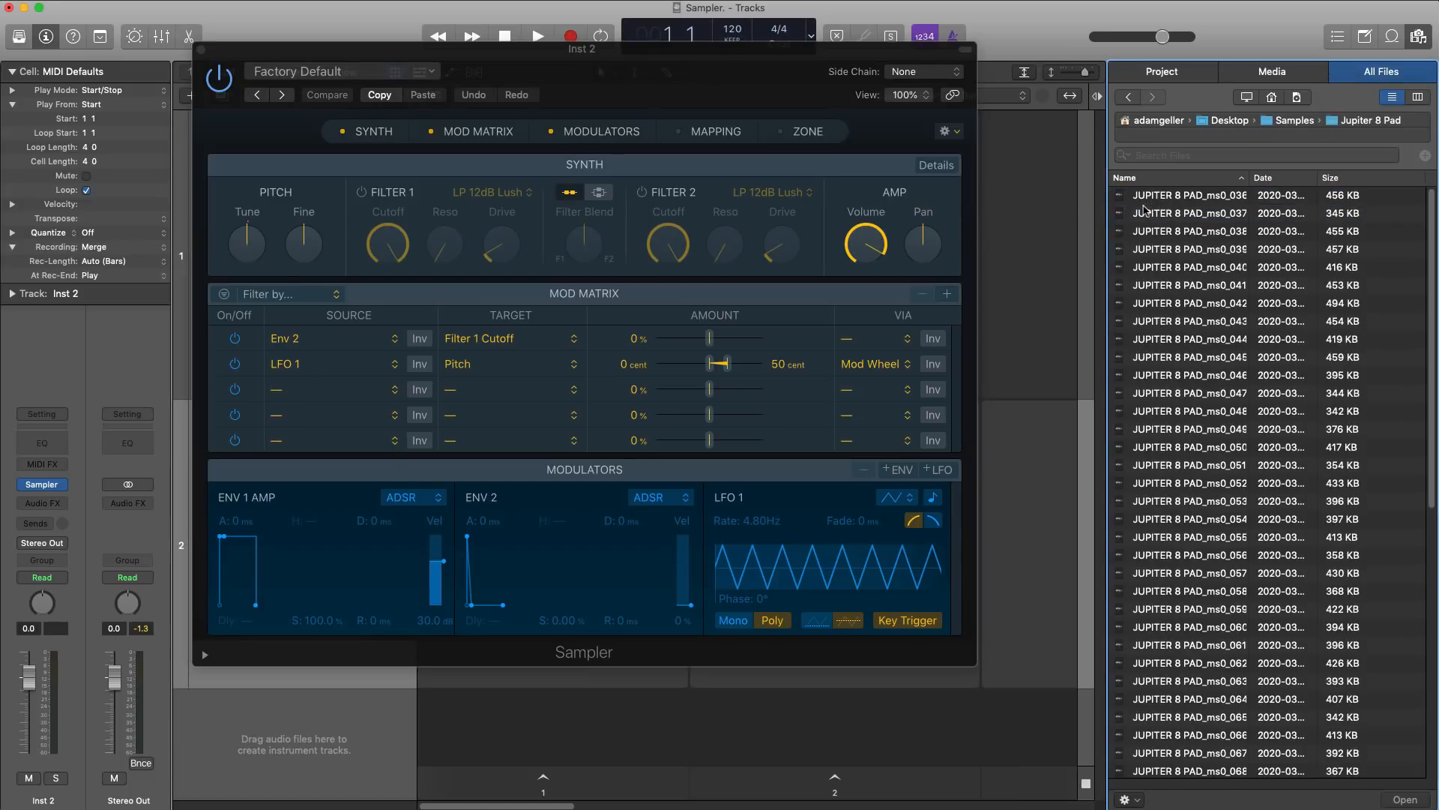
{"action": "scroll", "scroll_direction": "down", "scroll_amount": 3}
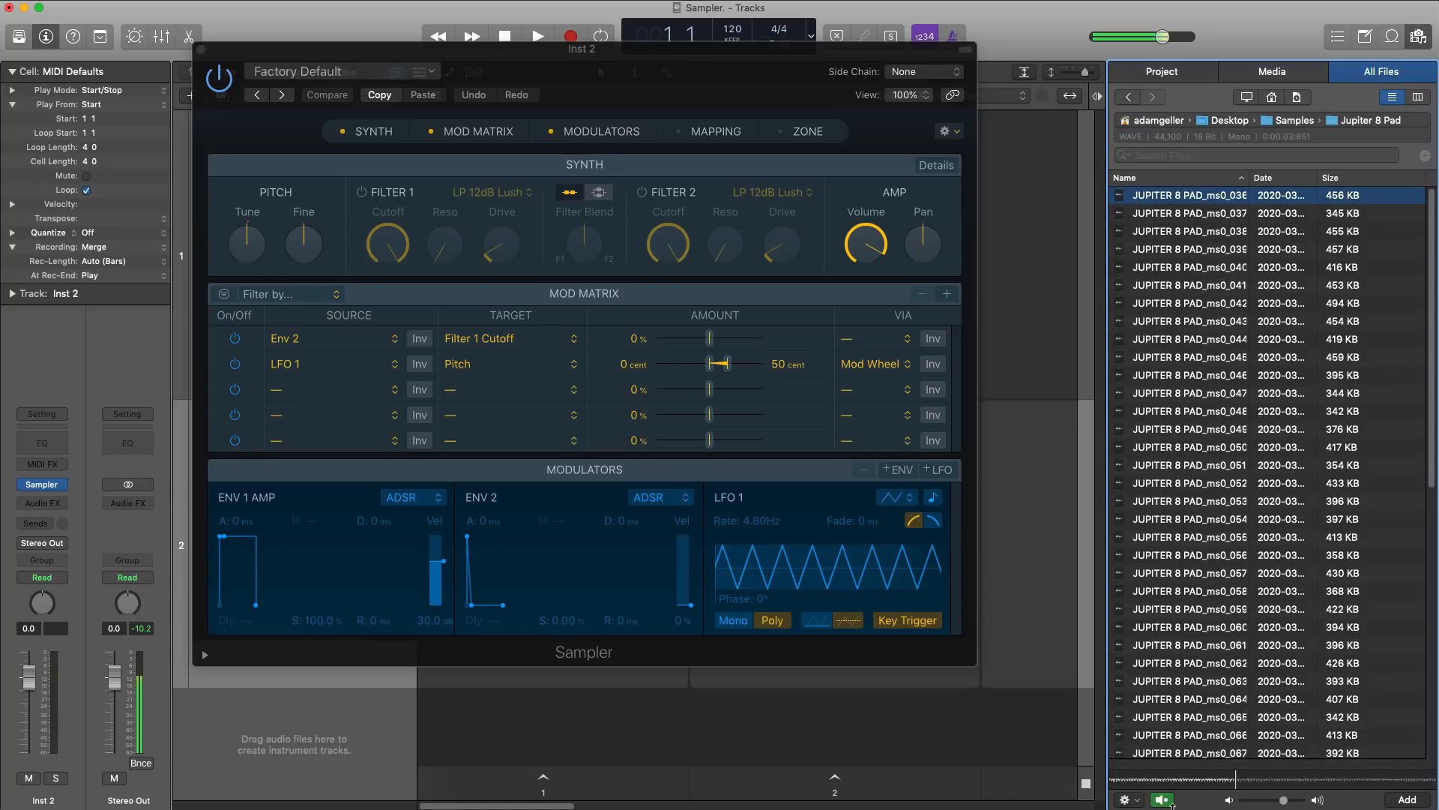
{"action": "left_click", "coordinate": [1191, 645]}
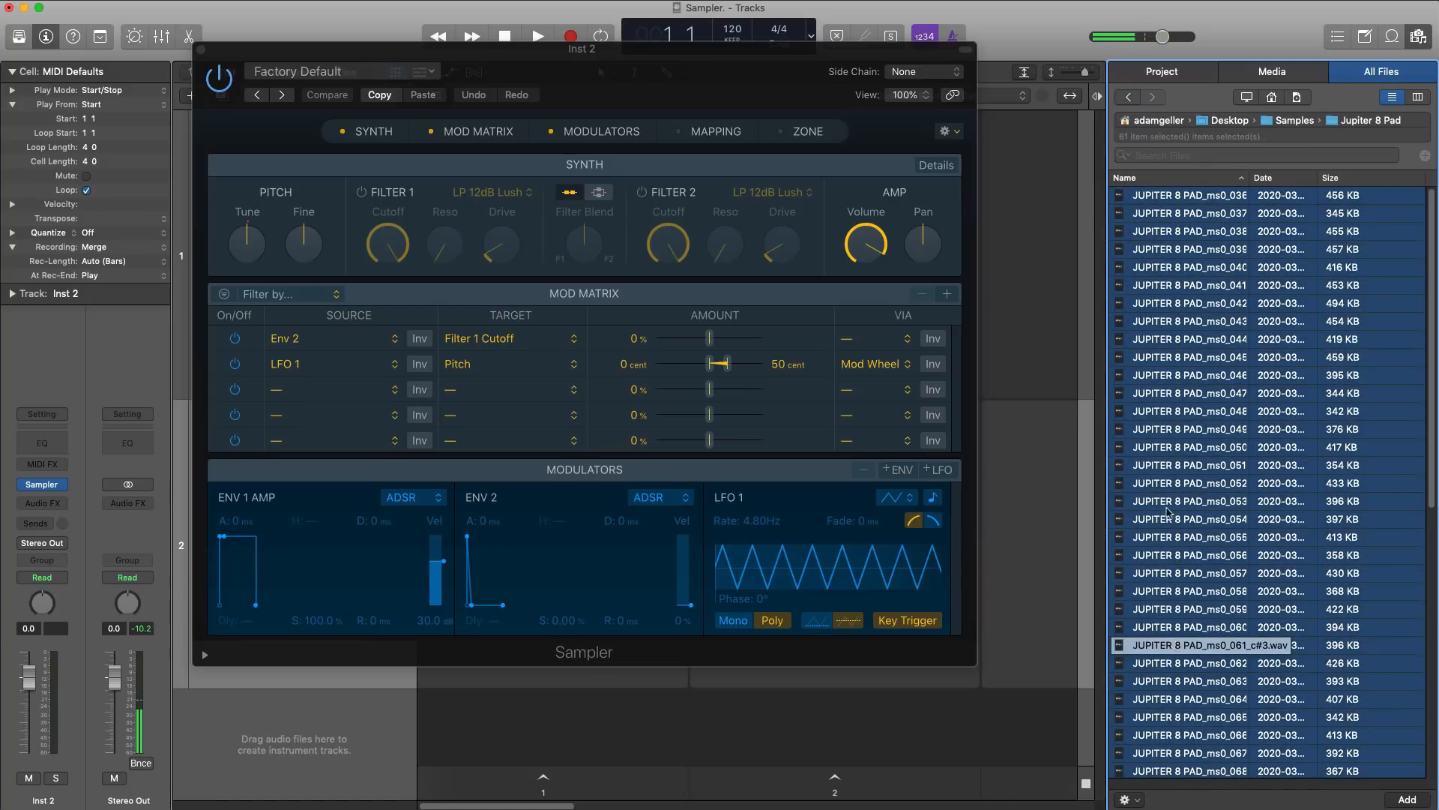
{"action": "left_click_drag", "start_coordinate": [1210, 645], "coordinate": [766, 243]}
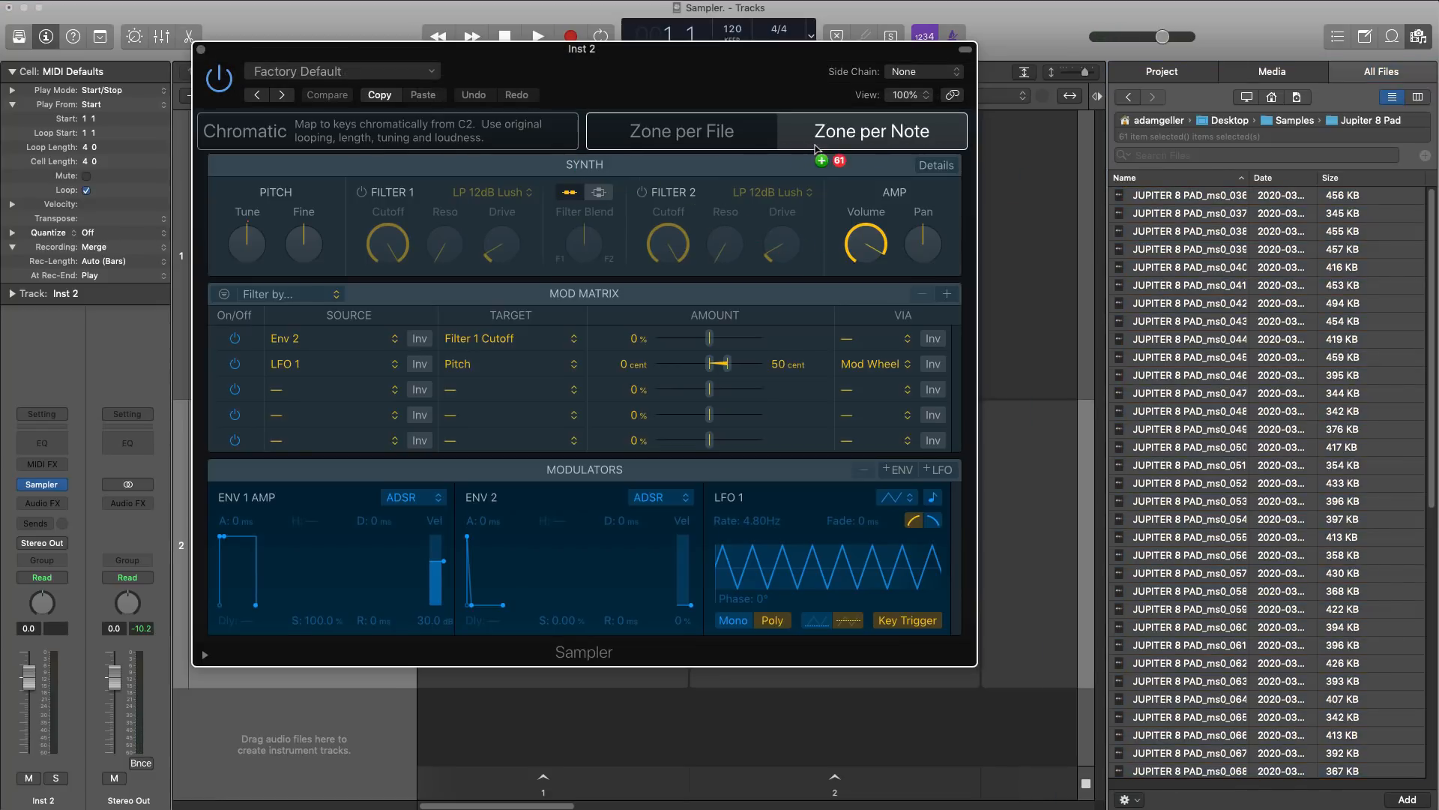
- Drop the pad files as Zone per Note and audition the G#1, E3 and D#2 zones
{"action": "left_click", "coordinate": [681, 132]}
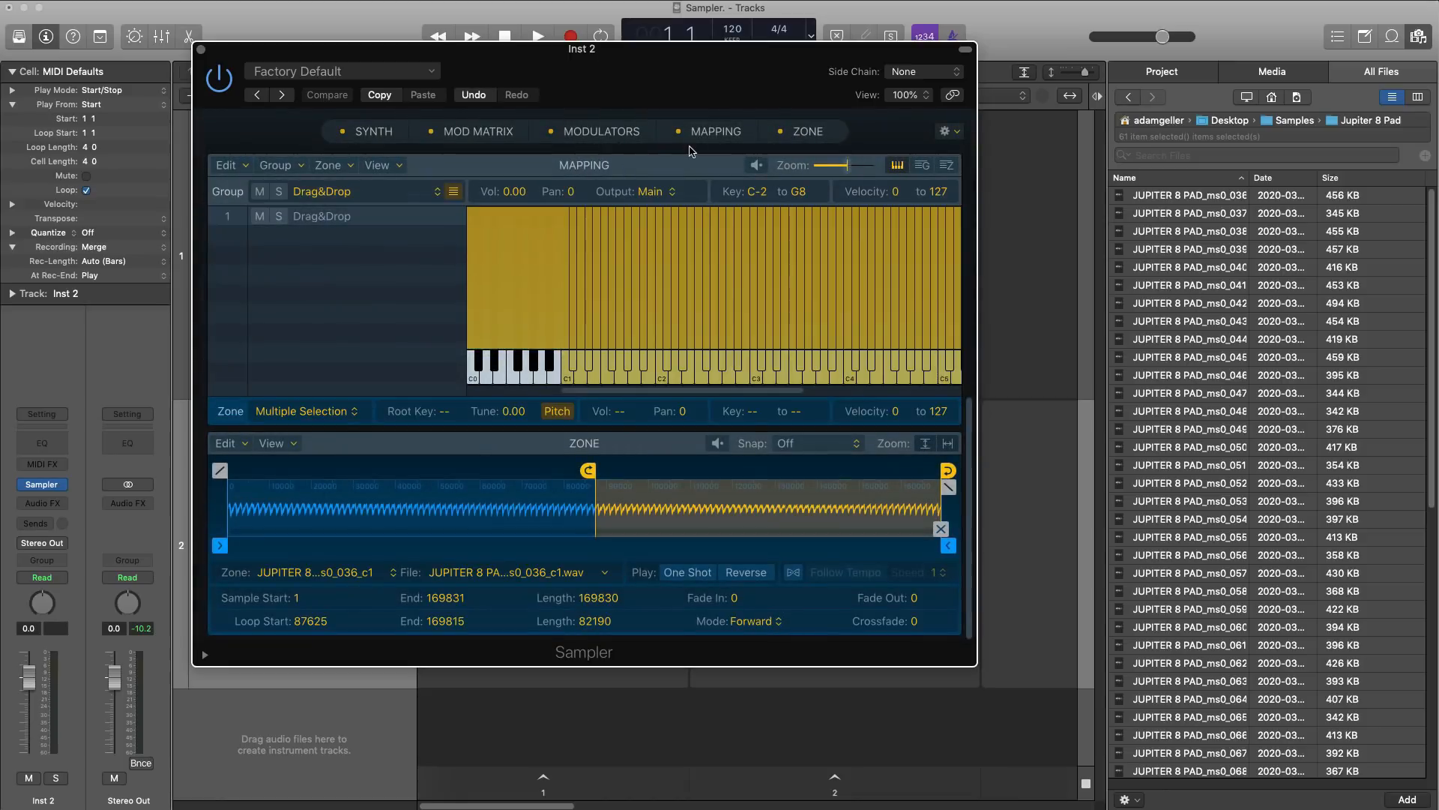
{"action": "mouse_move", "coordinate": [684, 270]}
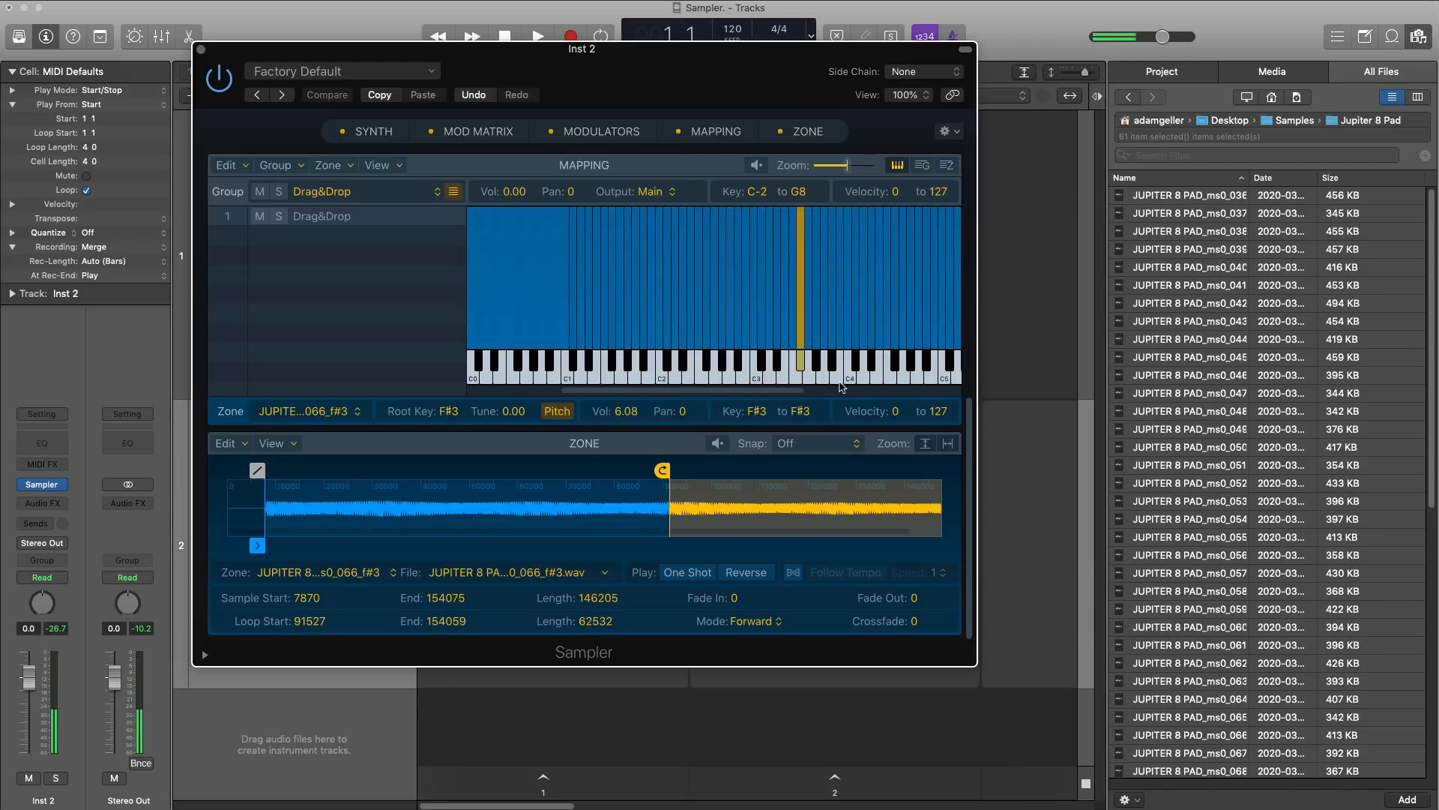
{"action": "left_click", "coordinate": [688, 366]}
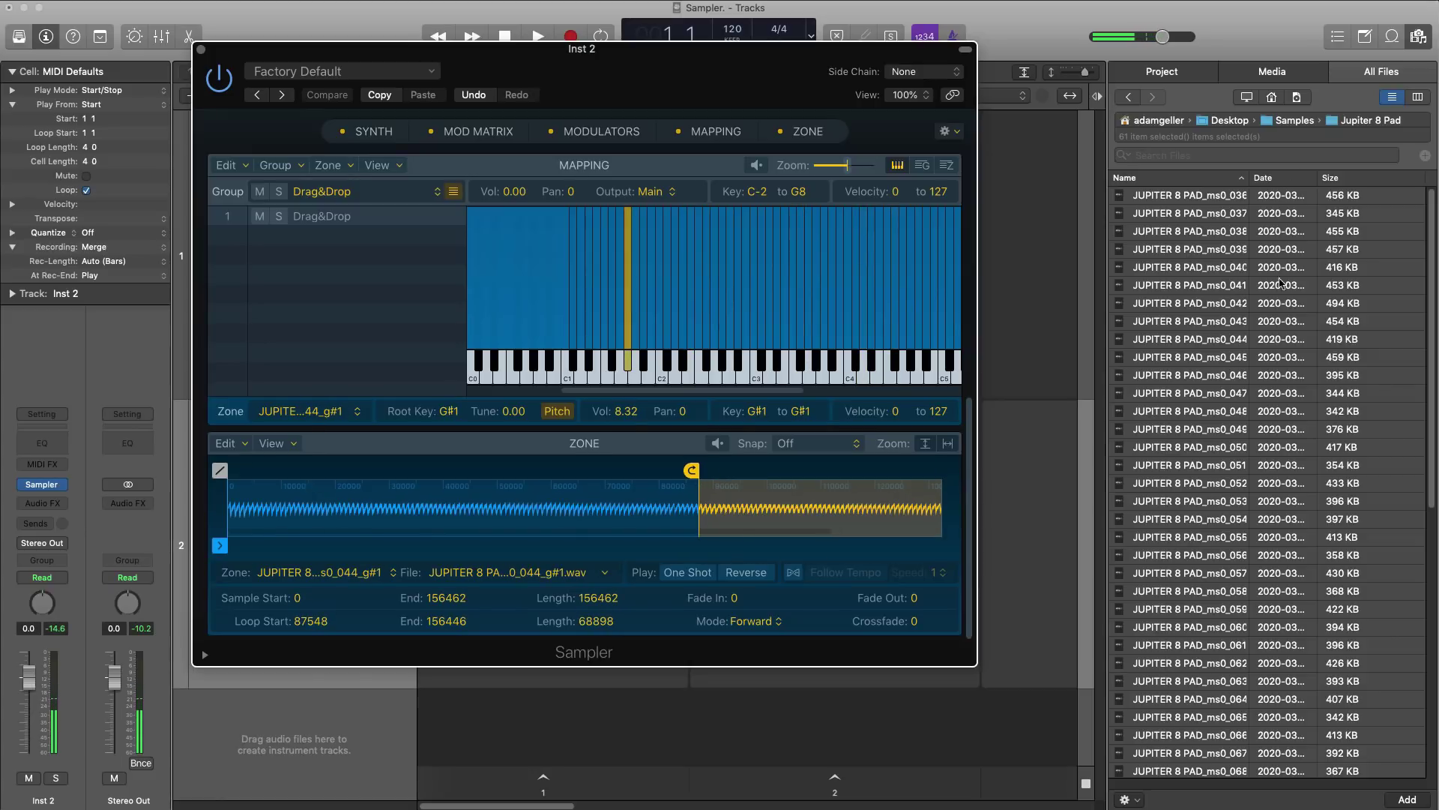
{"action": "mouse_move", "coordinate": [708, 294]}
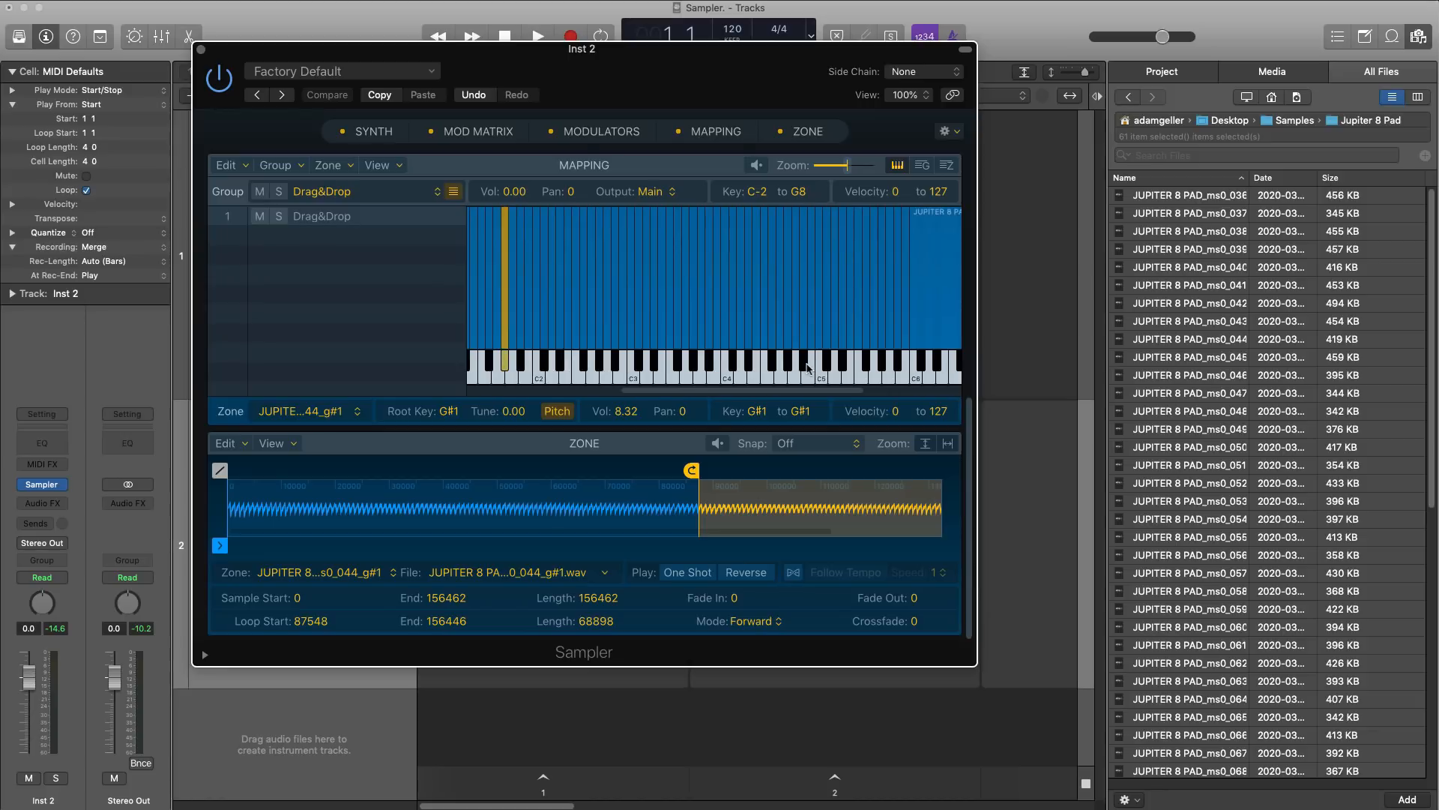
{"action": "left_click", "coordinate": [660, 378]}
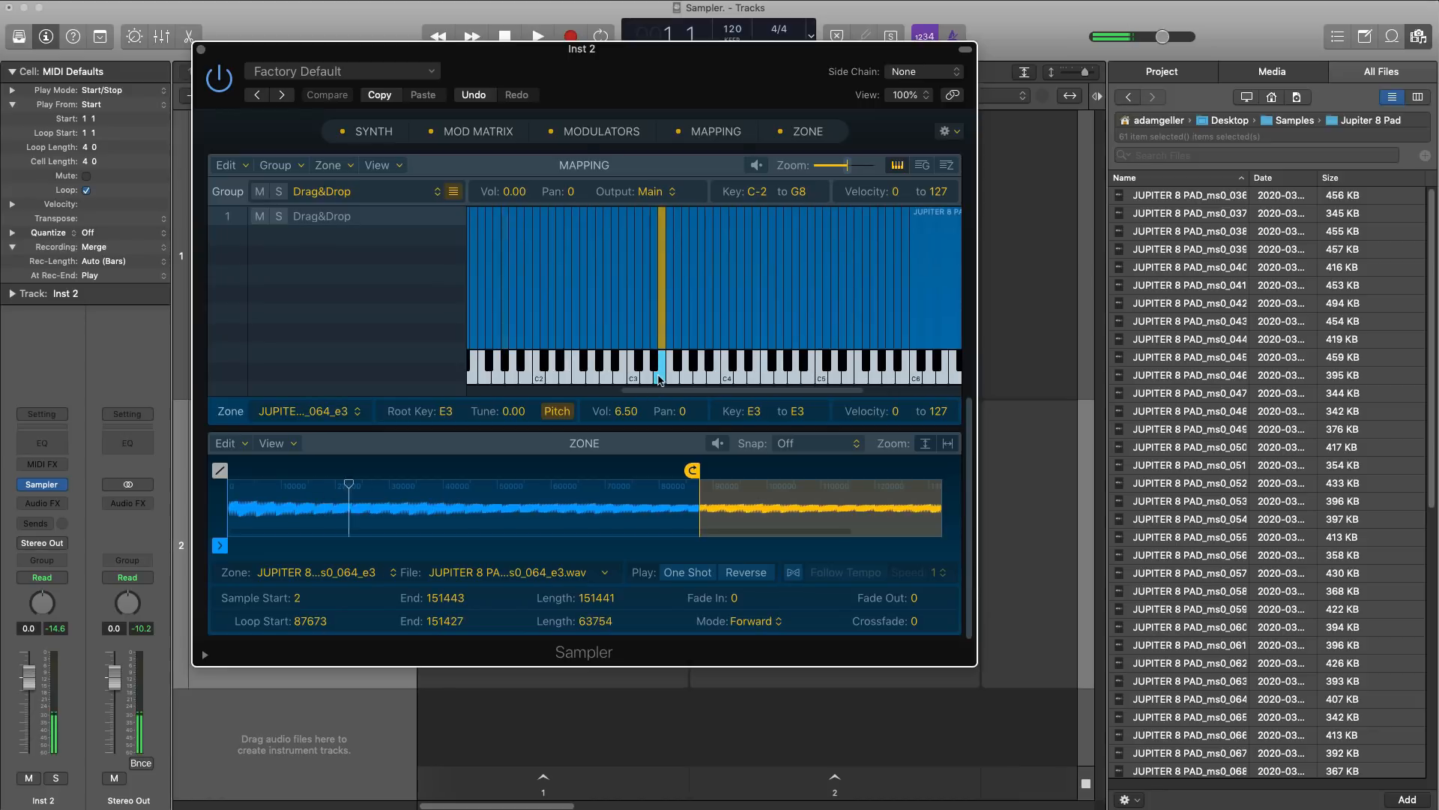
{"action": "left_click", "coordinate": [554, 372]}
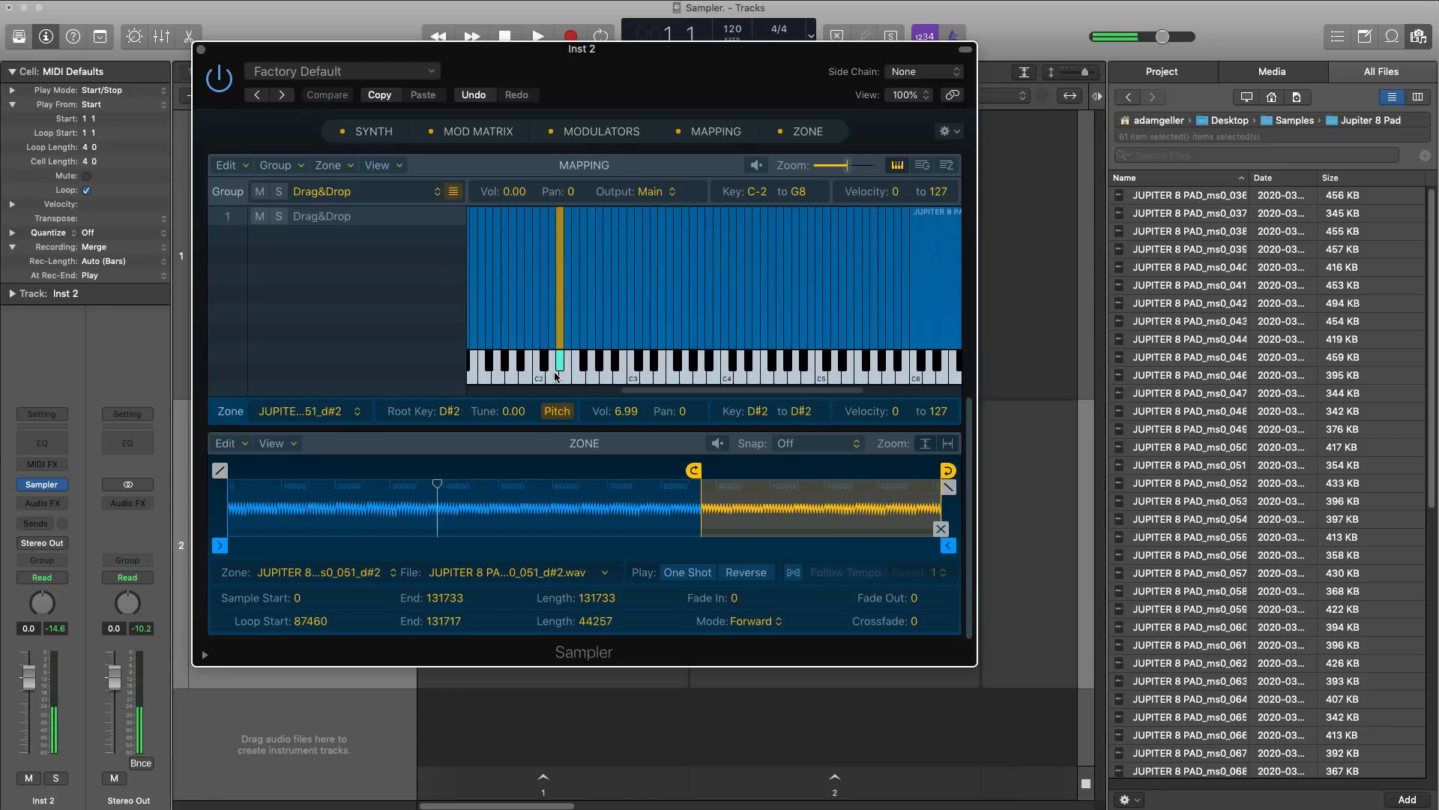